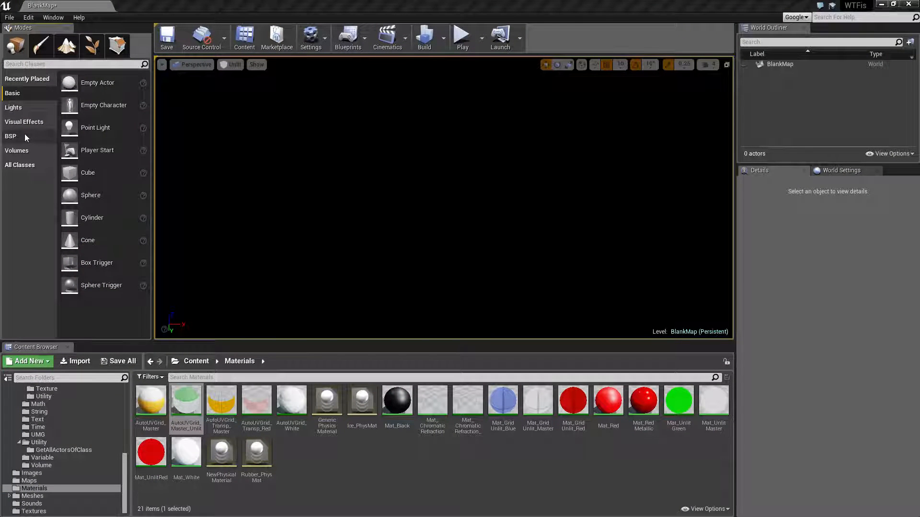
Place an additive Box BSP brush, 200 units per side, into the empty BlankMap level.
left_click(10, 136)
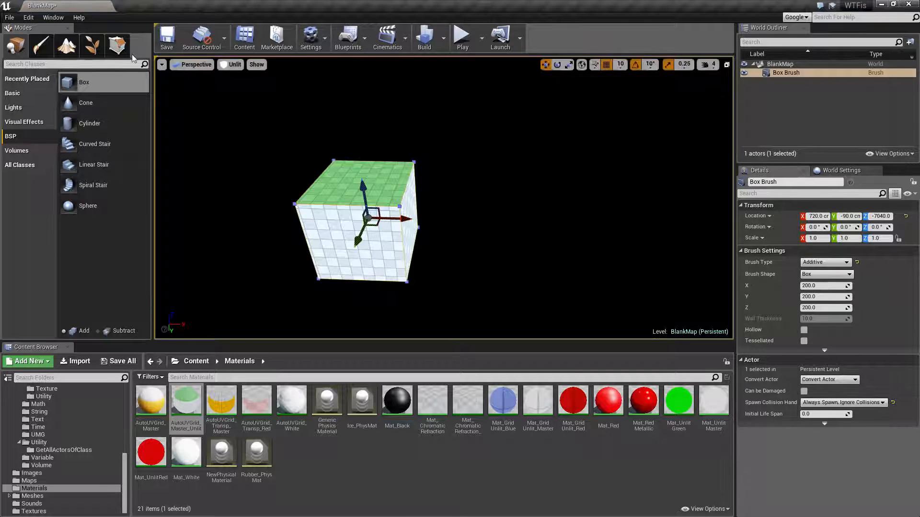
mouse_move(116, 45)
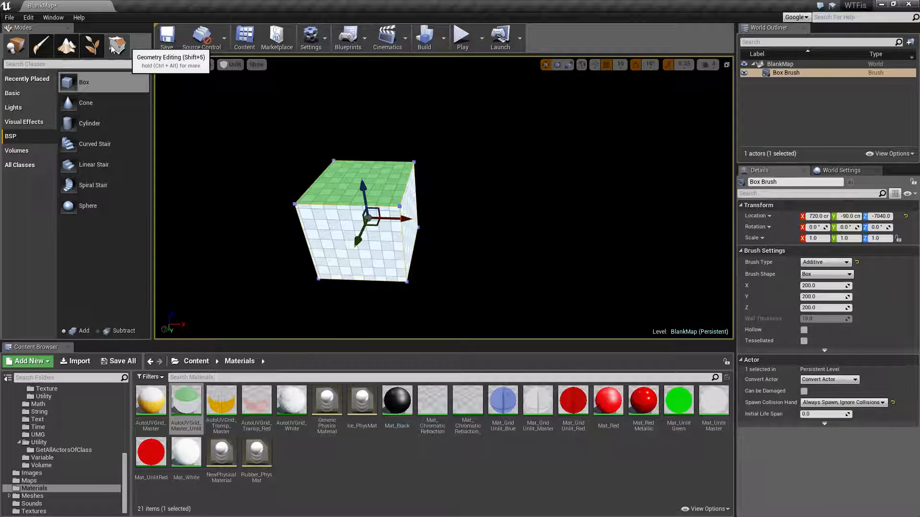
Enter Geometry Editing mode and select the box brush's green top face.
left_click(116, 46)
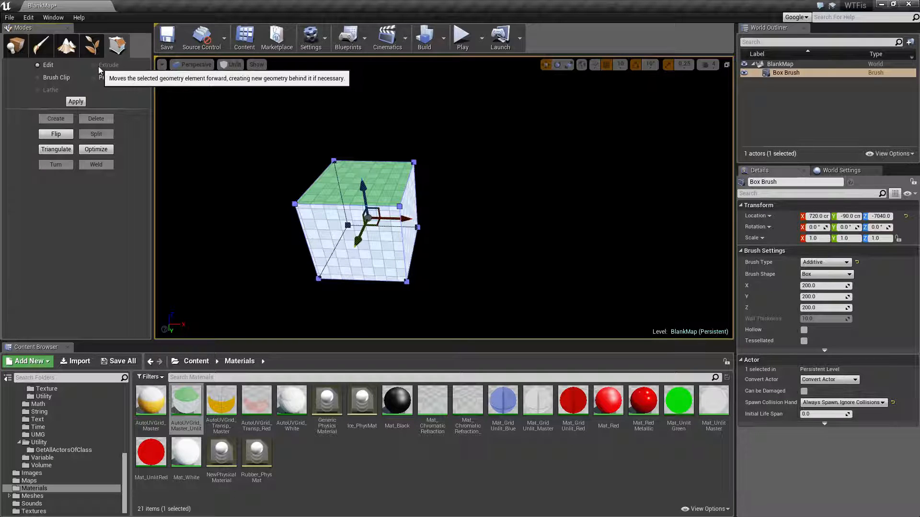
mouse_move(281, 174)
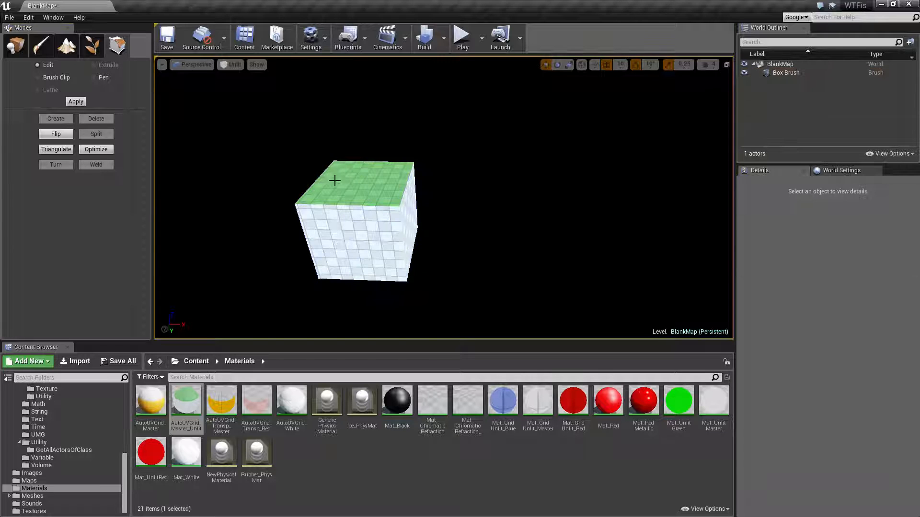
left_click(351, 223)
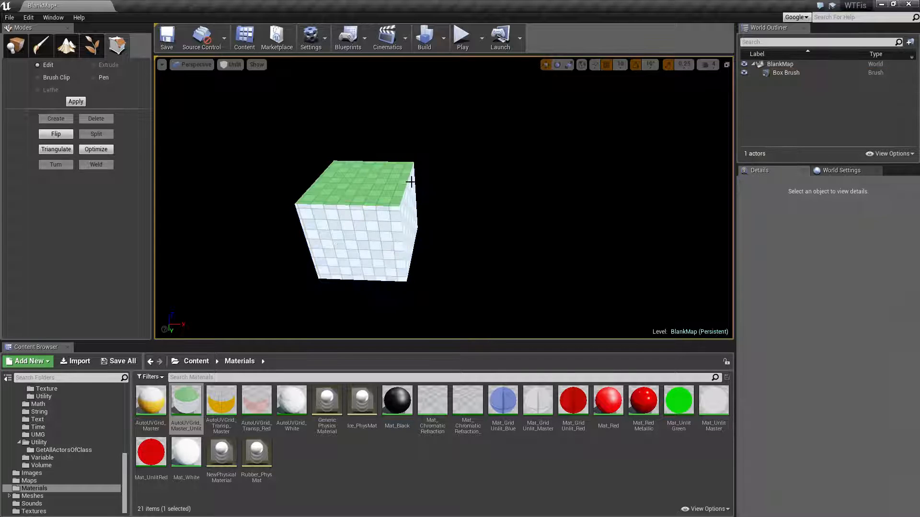
left_click(351, 223)
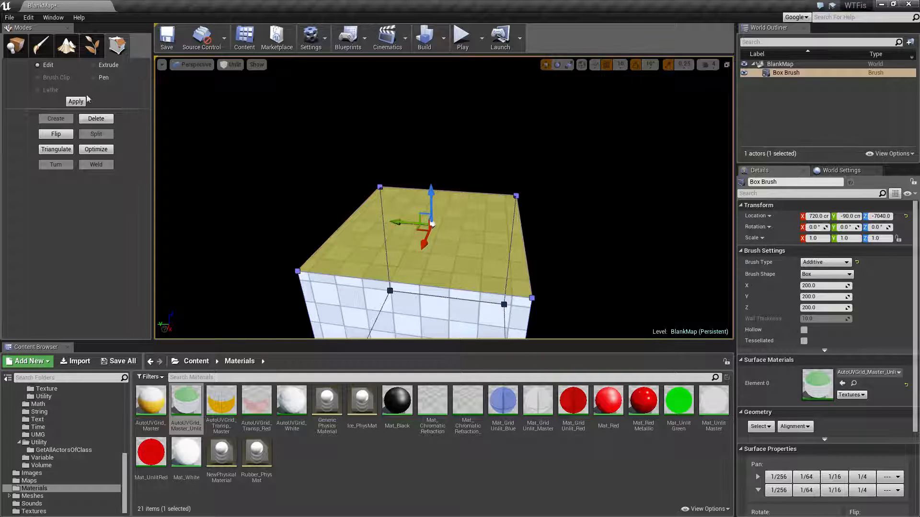
mouse_move(108, 64)
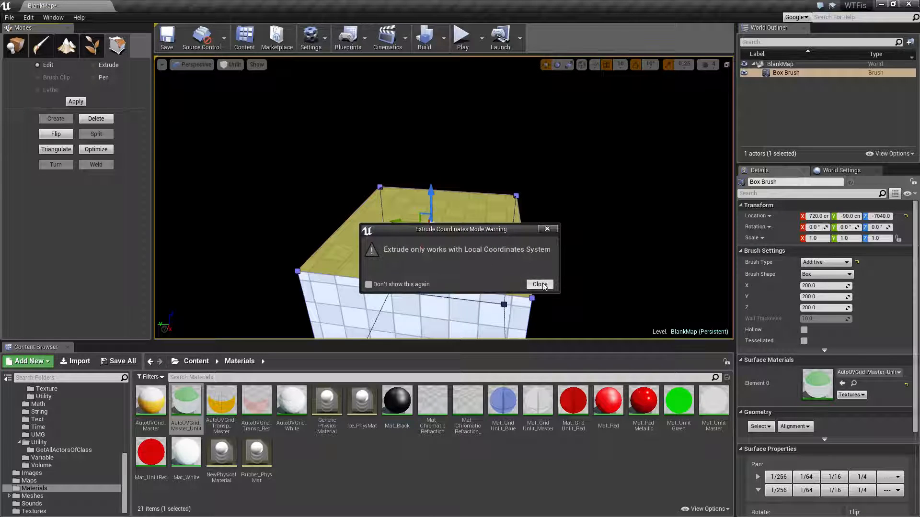
Switch the gizmo to Local coordinates and suppress the extrude coordinates warning permanently.
left_click(539, 285)
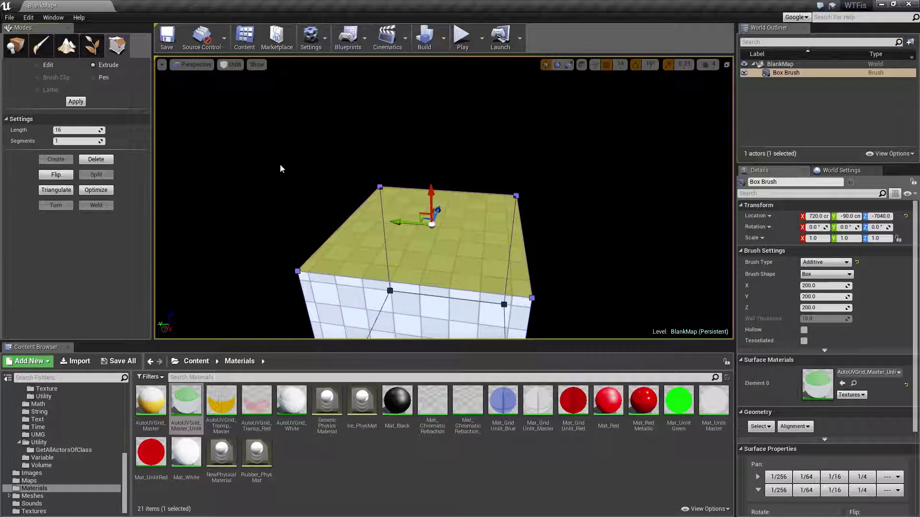
mouse_move(580, 65)
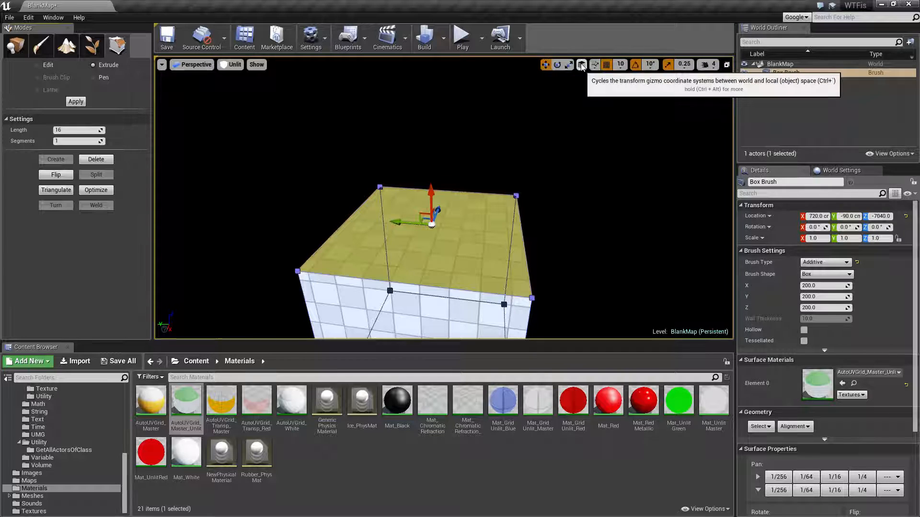
left_click(580, 64)
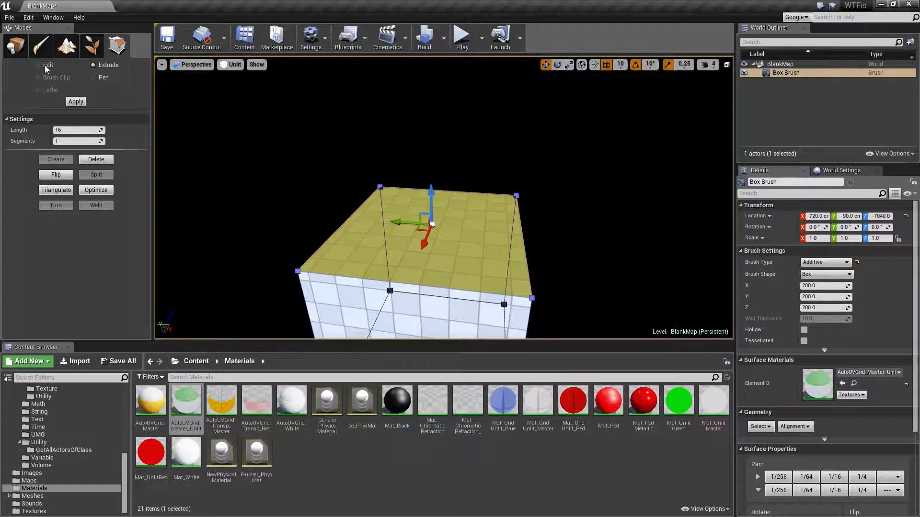
left_click(109, 65)
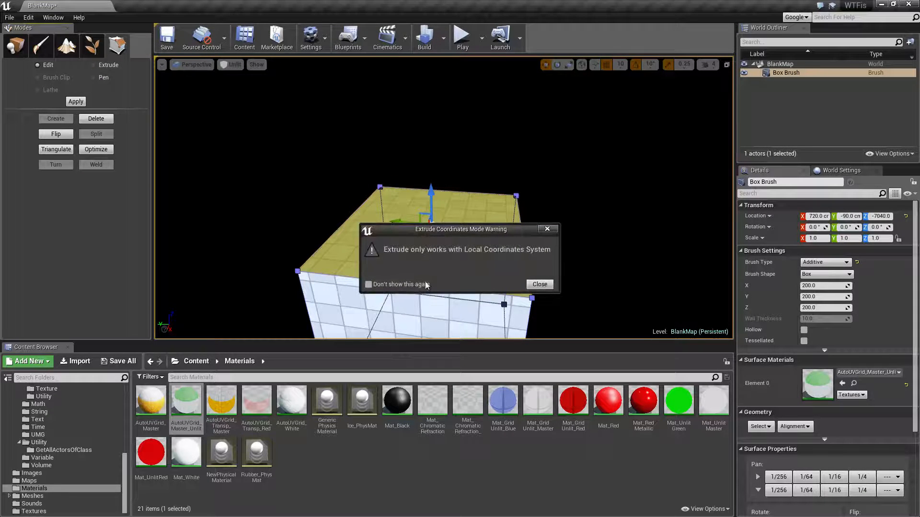
left_click(538, 283)
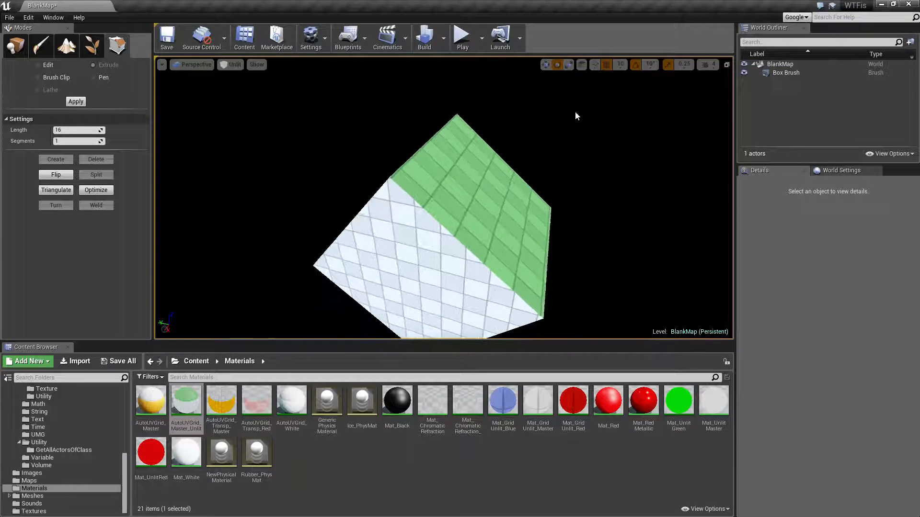
Select the box tilted about -40 degrees in X and pick its top face for extruding.
left_click(458, 205)
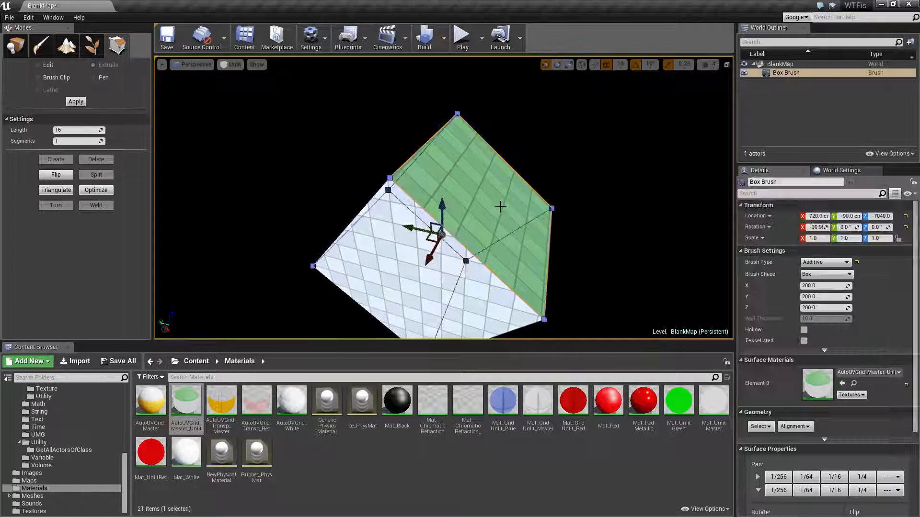
left_click(500, 176)
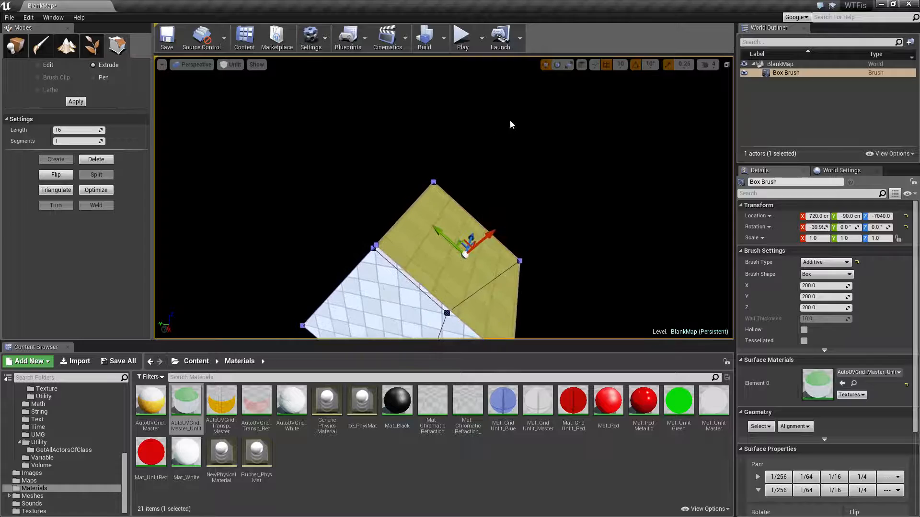
Extrude the top face and a side prong so the brush bends into a U-shaped hook arm.
left_click(484, 242)
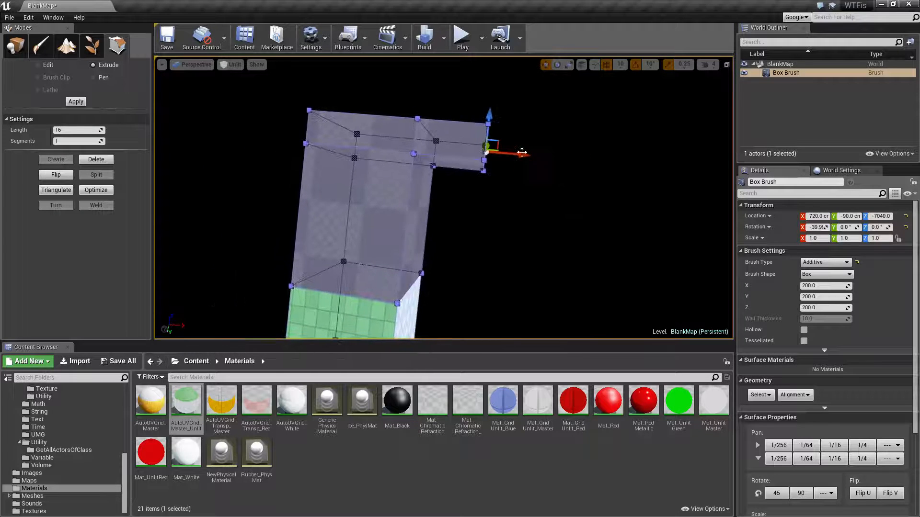
left_click(532, 211)
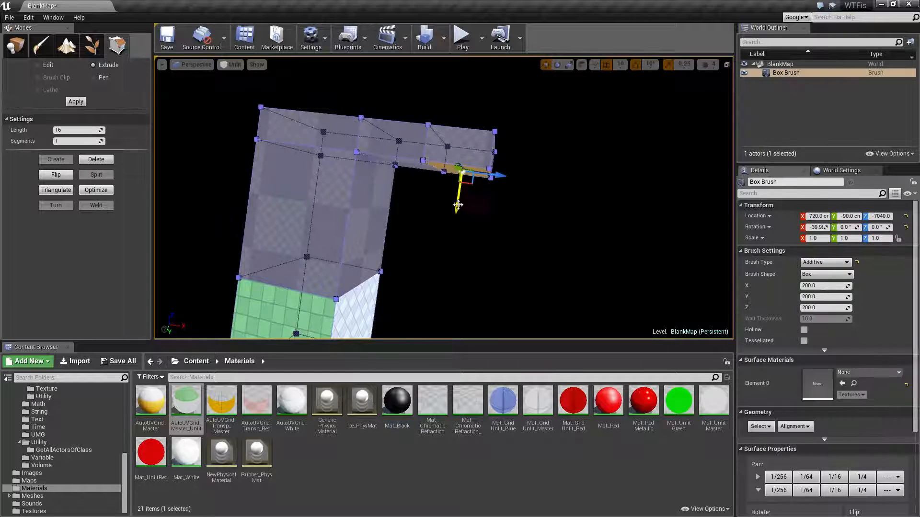
left_click(555, 259)
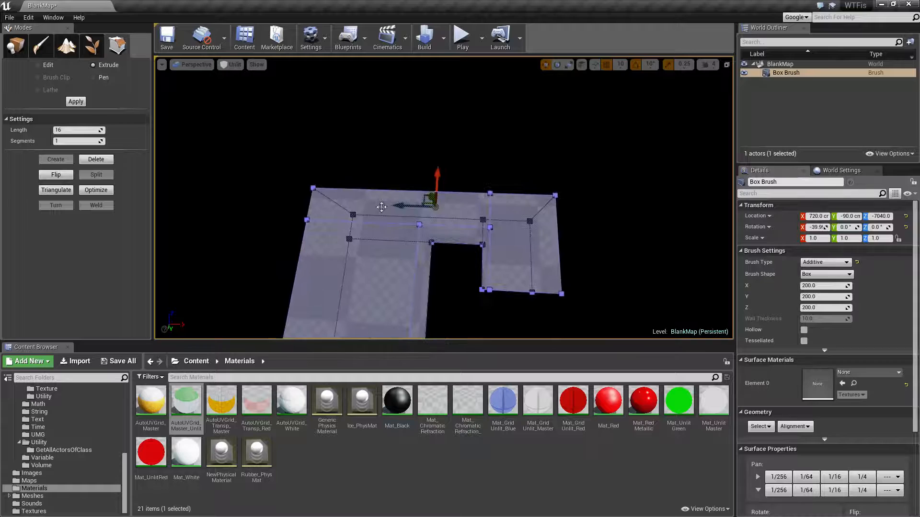
left_click(346, 270)
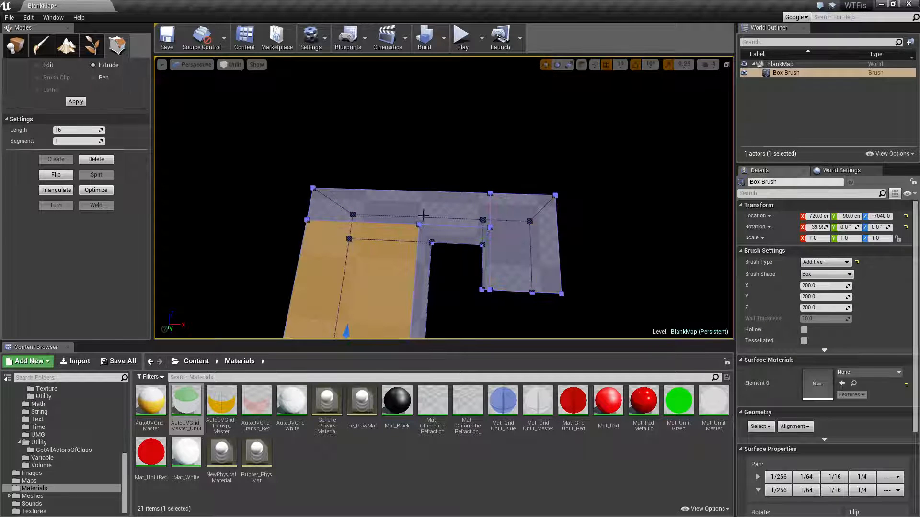
left_click(398, 202)
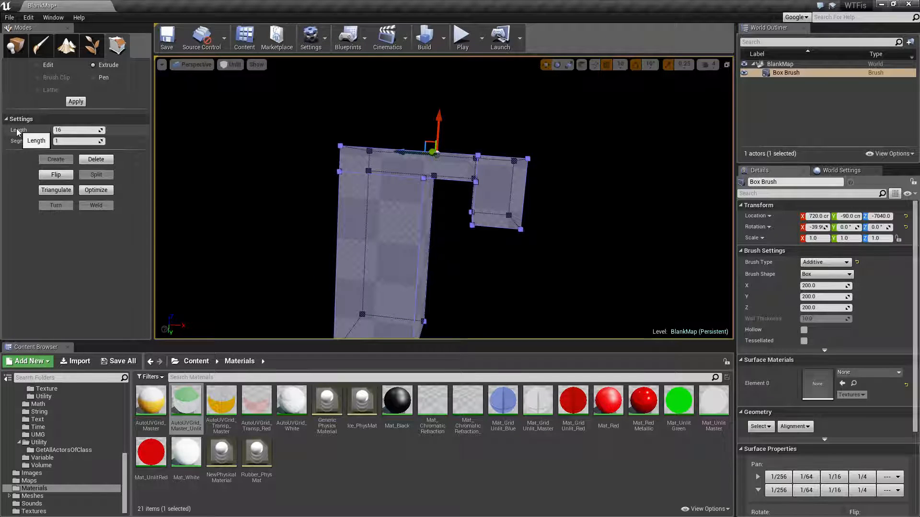
mouse_move(816, 245)
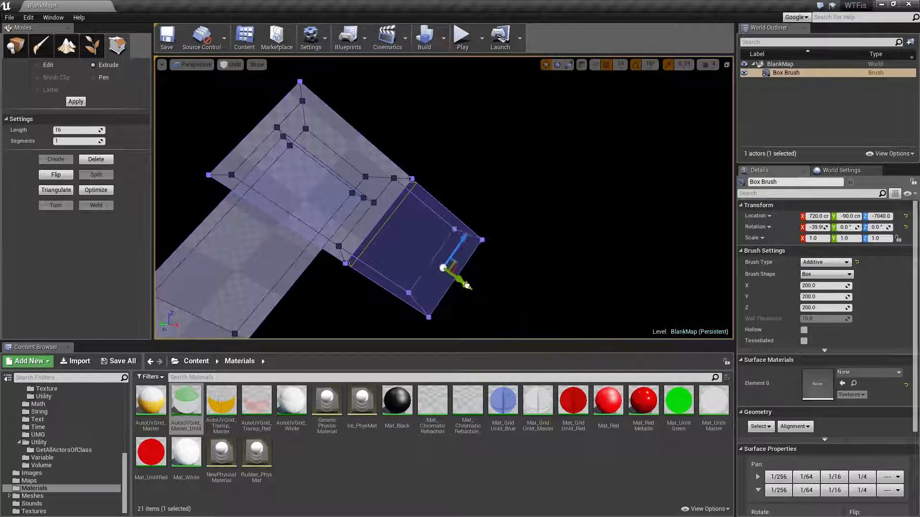
Drag the prong's end face outward to add a new angled extruded section.
left_click_drag(442, 268, 421, 251)
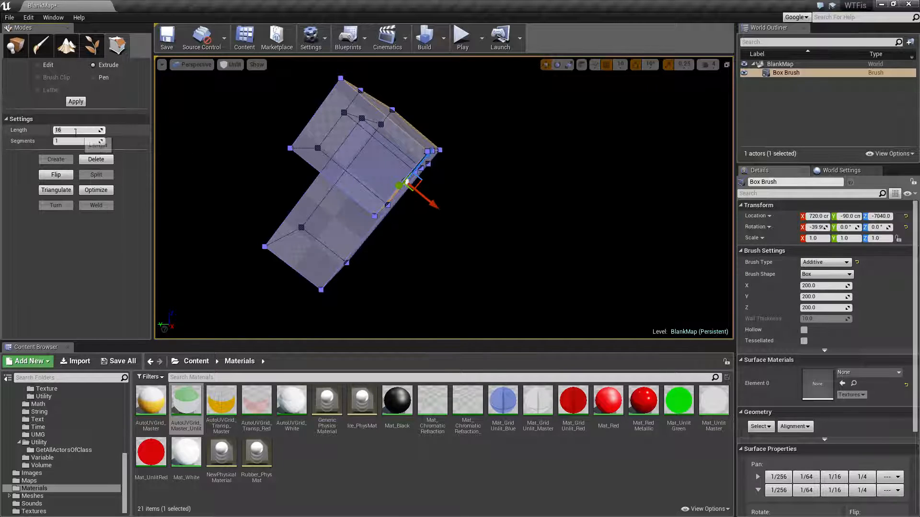
mouse_move(78, 129)
type("100")
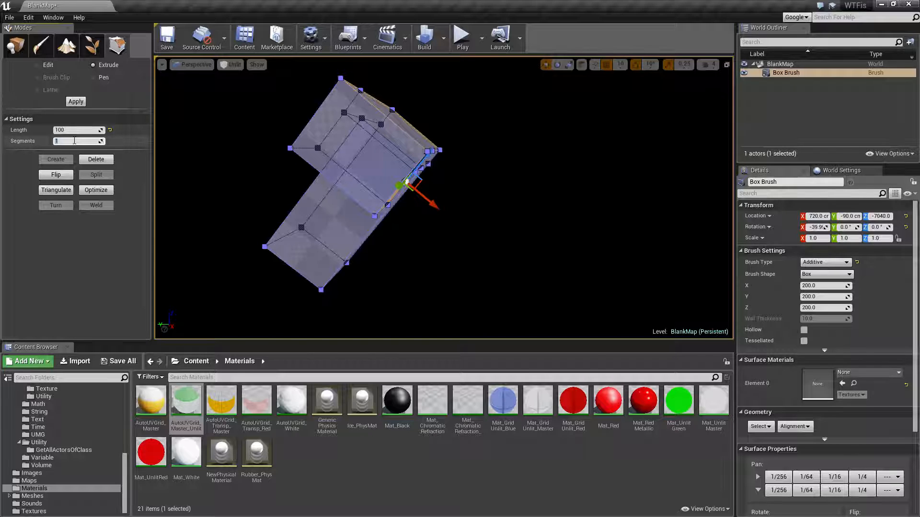
Set the extrude to length 25 with 5 segments for stepped prong ends.
triple_click(76, 141)
type("5")
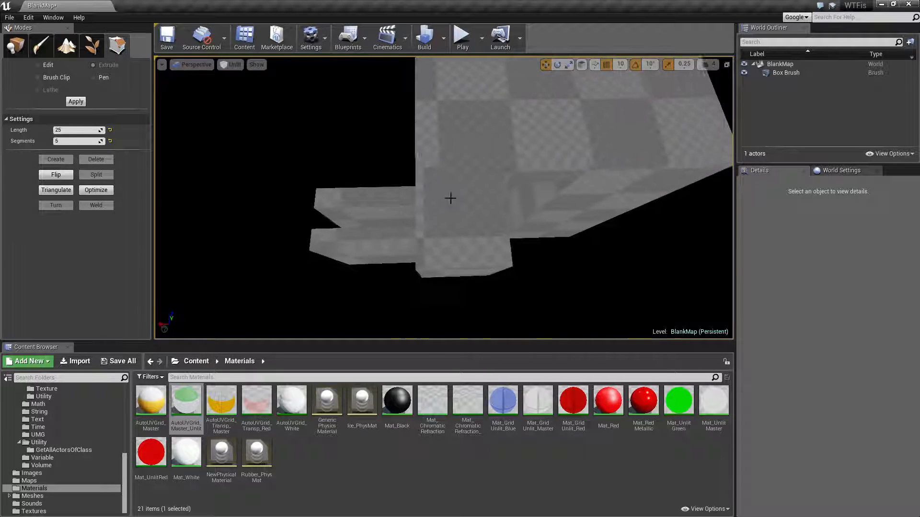
Return the geometry tool to Edit mode with nothing selected on the brush.
left_click(411, 223)
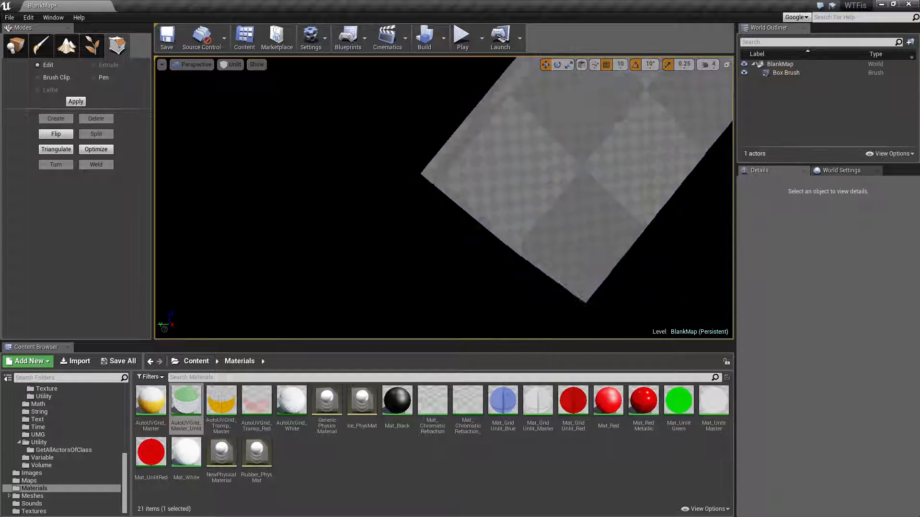
Reselect the brush and re-enable Extrude at length 16 with one segment.
left_click(785, 72)
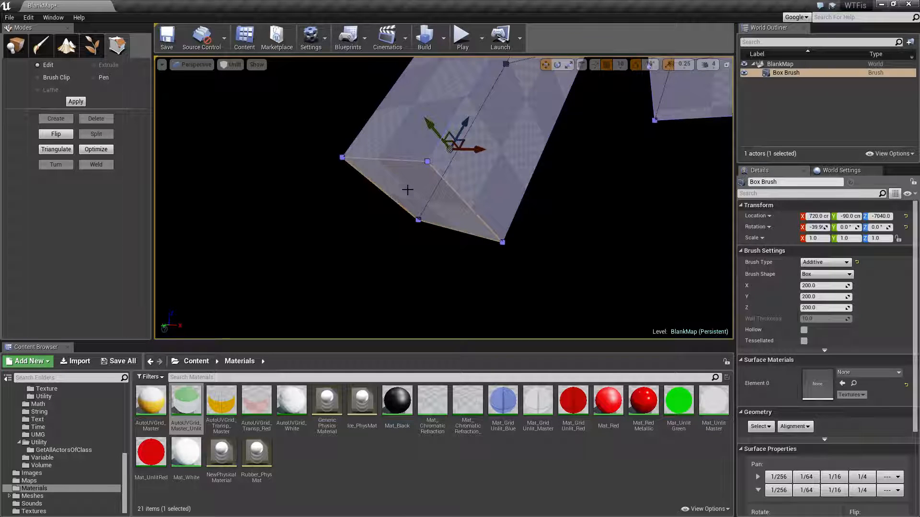
left_click(94, 65)
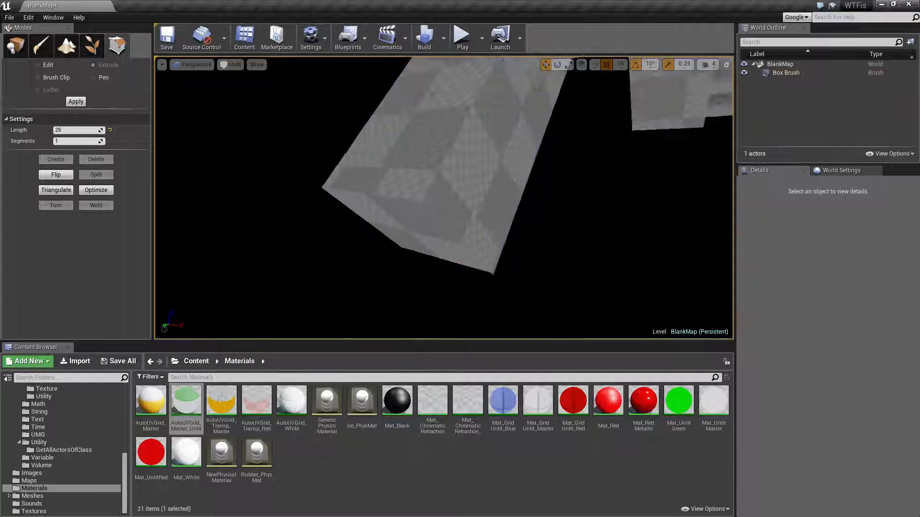
left_click(423, 177)
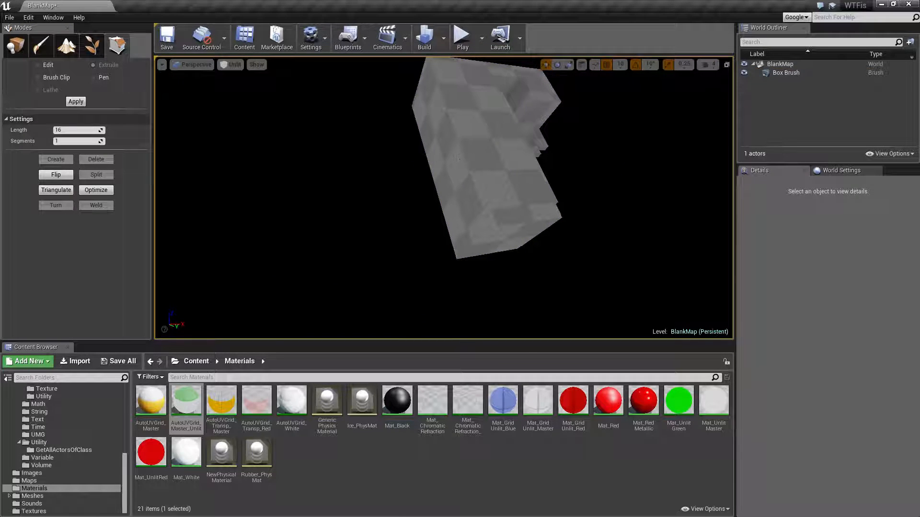
left_click(480, 158)
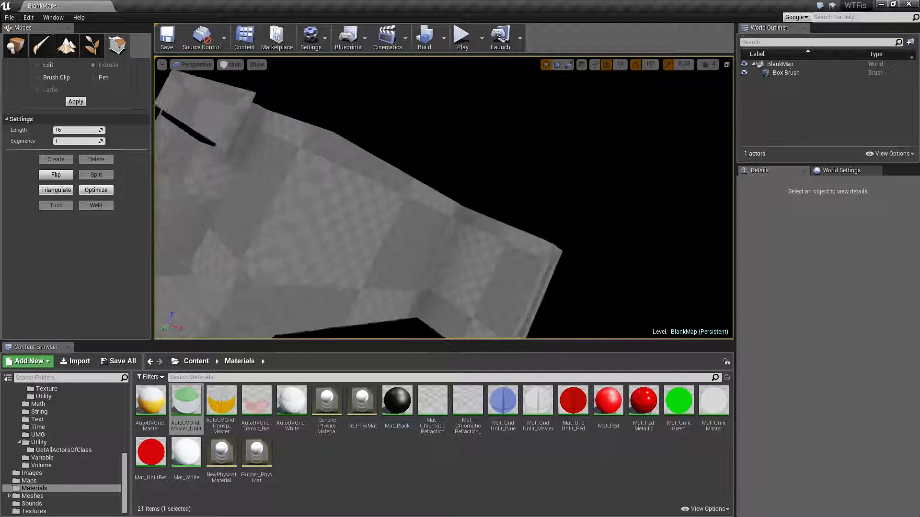
right_click(484, 249)
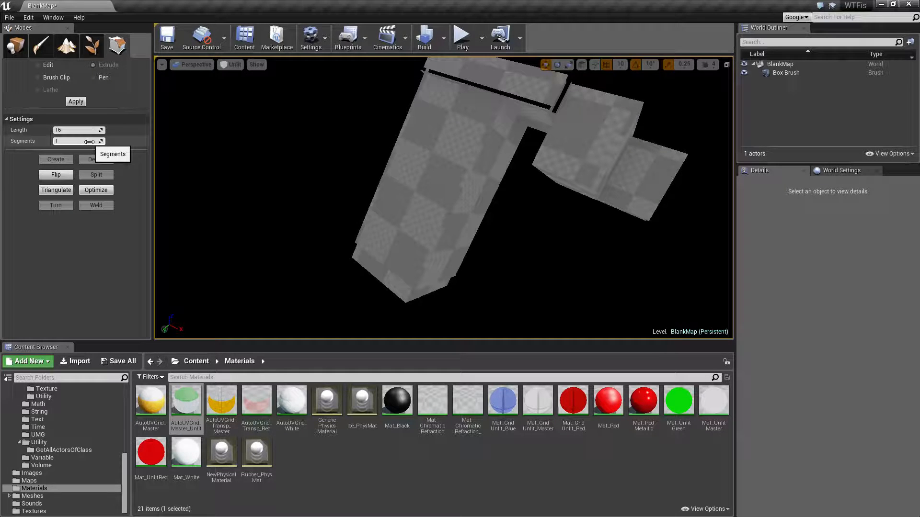
mouse_move(197, 181)
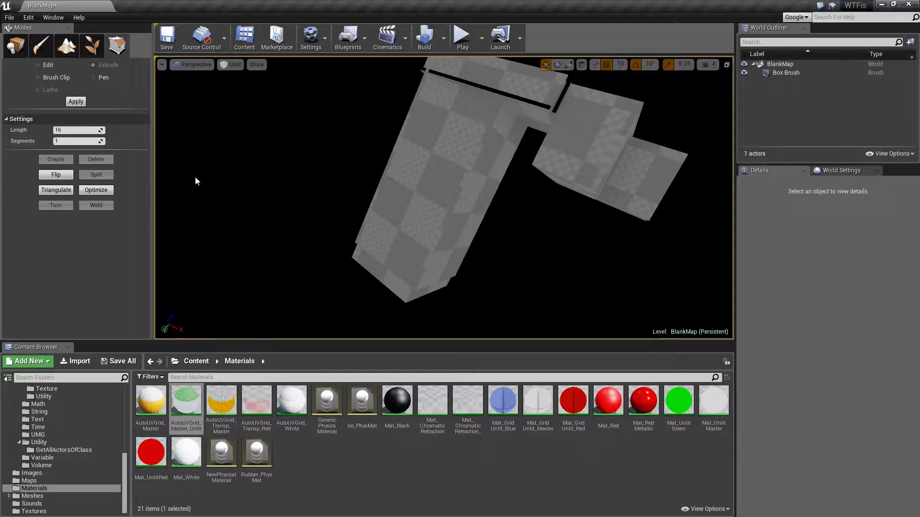